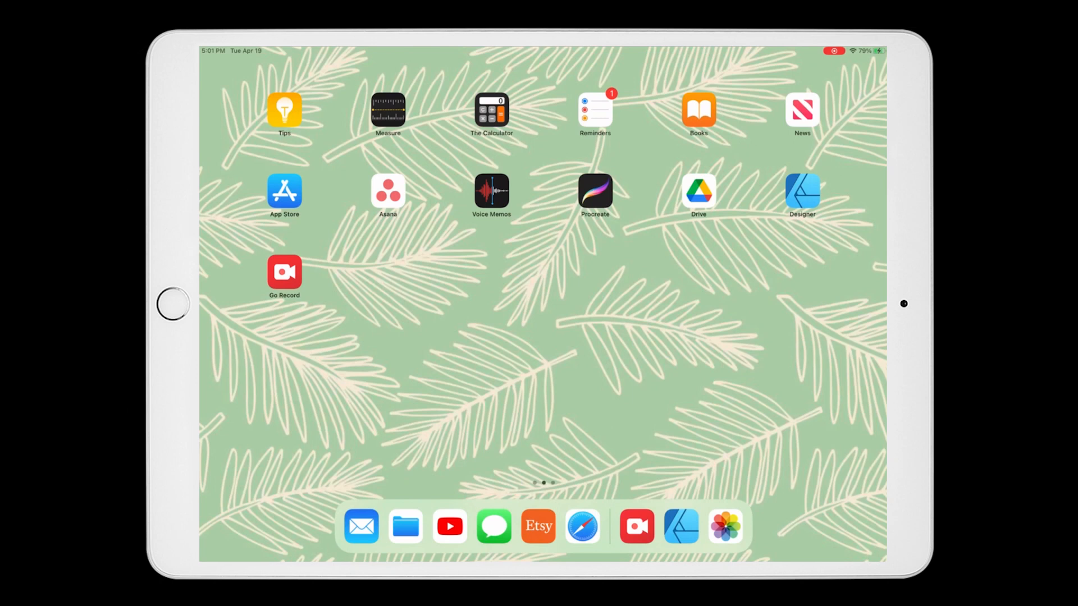
Launch Affinity Designer and create a new blank document with the default iPad preset.
left_click(801, 191)
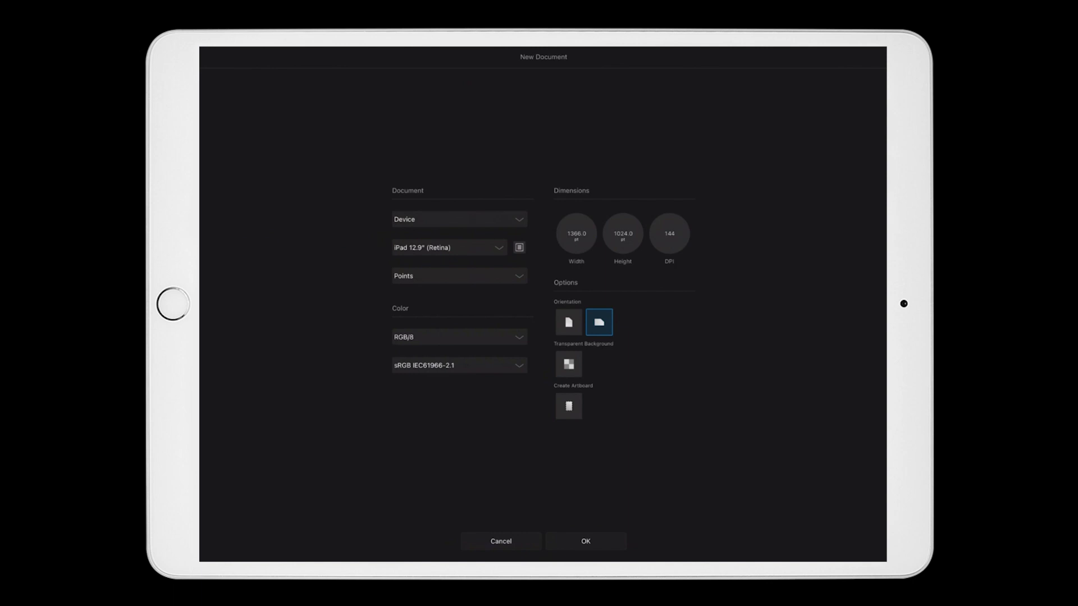
left_click(586, 541)
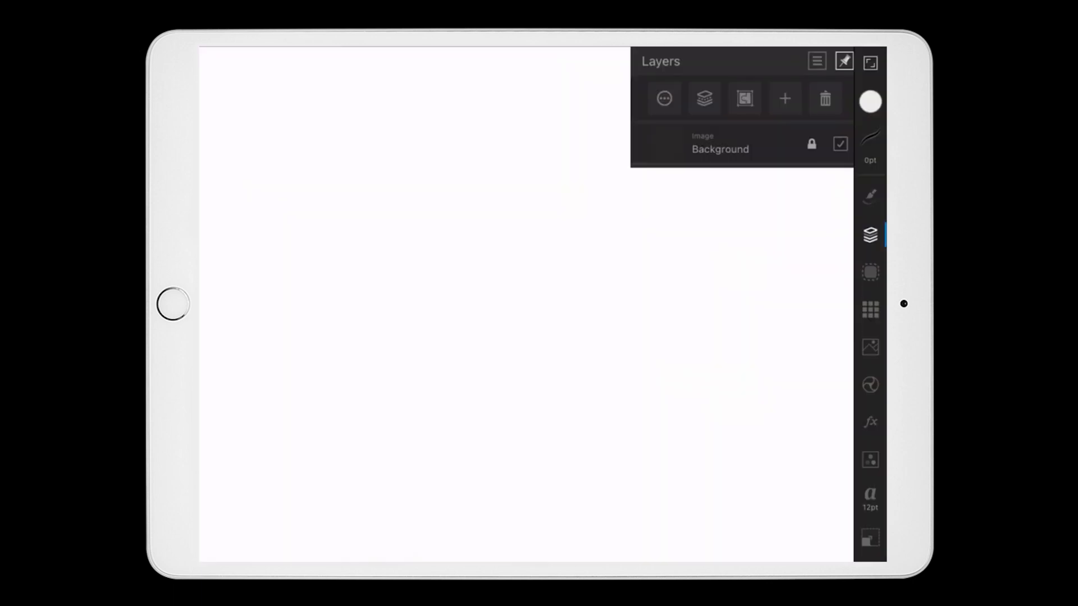
Rename the working layer to Cut and set the stroke width to 5 pt.
left_click(784, 98)
type("Cu")
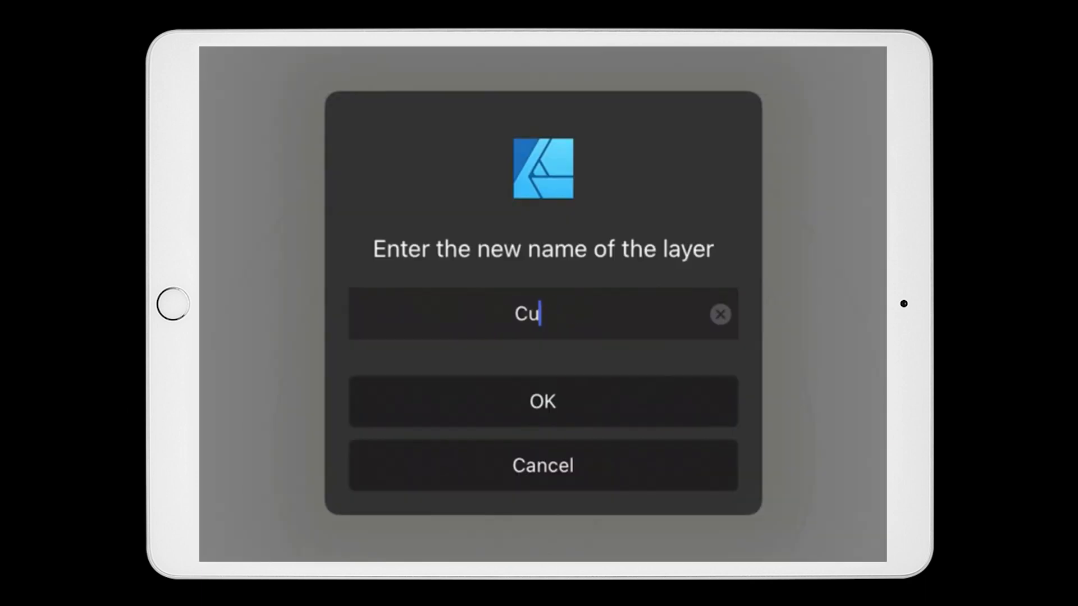
left_click(542, 402)
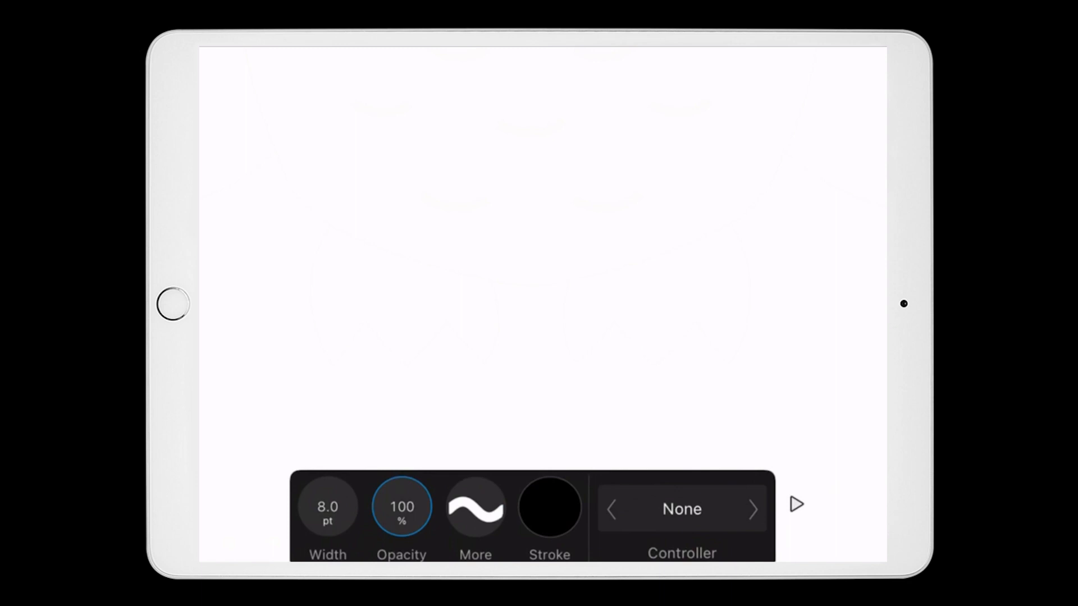
left_click(327, 507)
type("5")
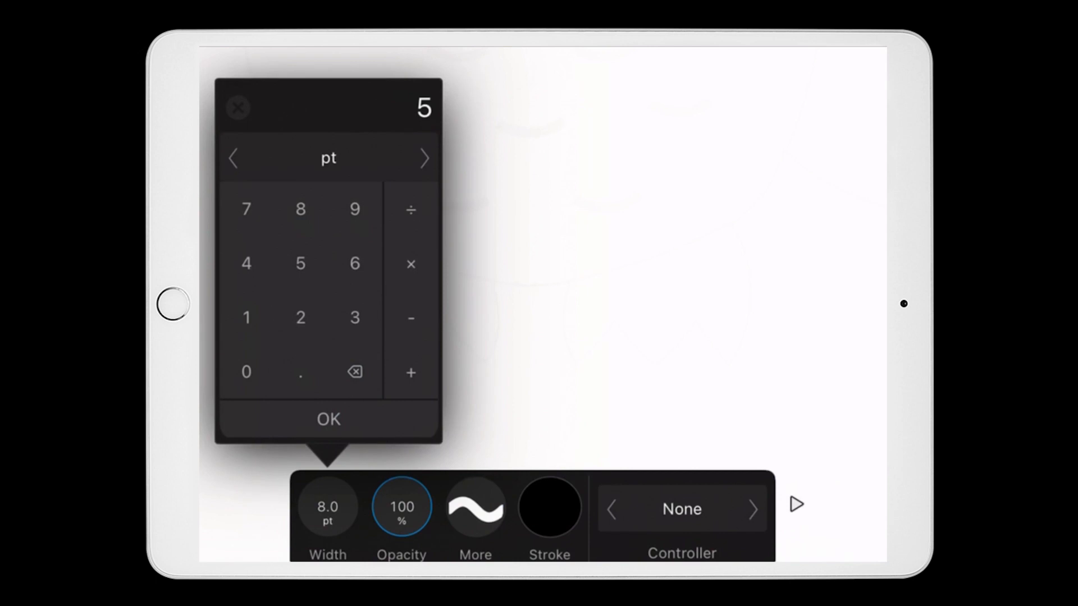
left_click(328, 419)
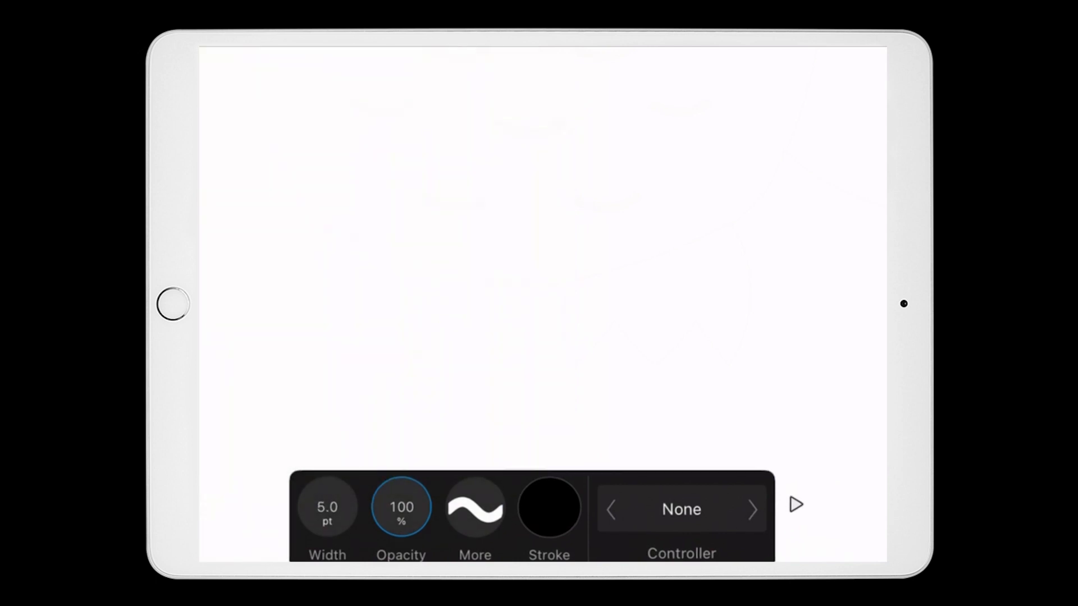
left_click(549, 508)
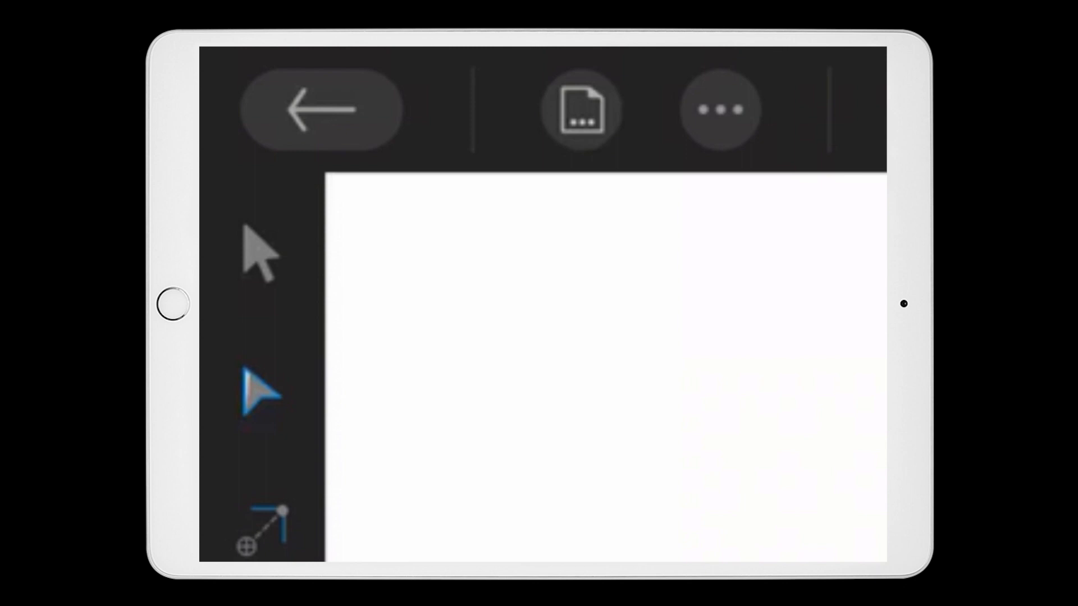
Draw the owl's head curve and V-shaped beak as thick blue strokes.
left_click(258, 255)
type("Engra")
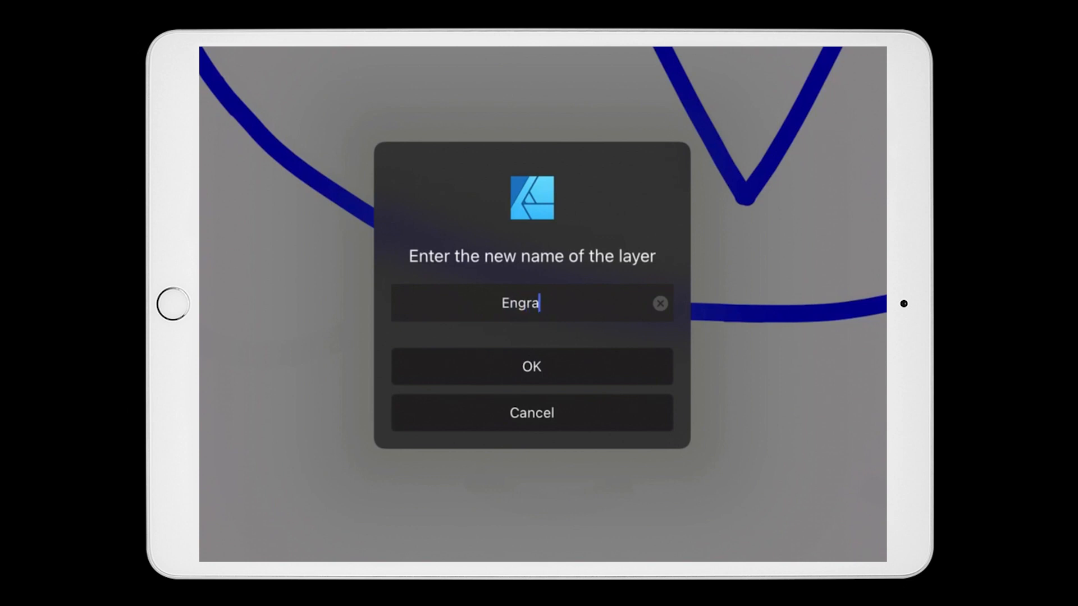
Confirm the Engrave layer name so outline, face and feather marks each have their own layer.
left_click(531, 366)
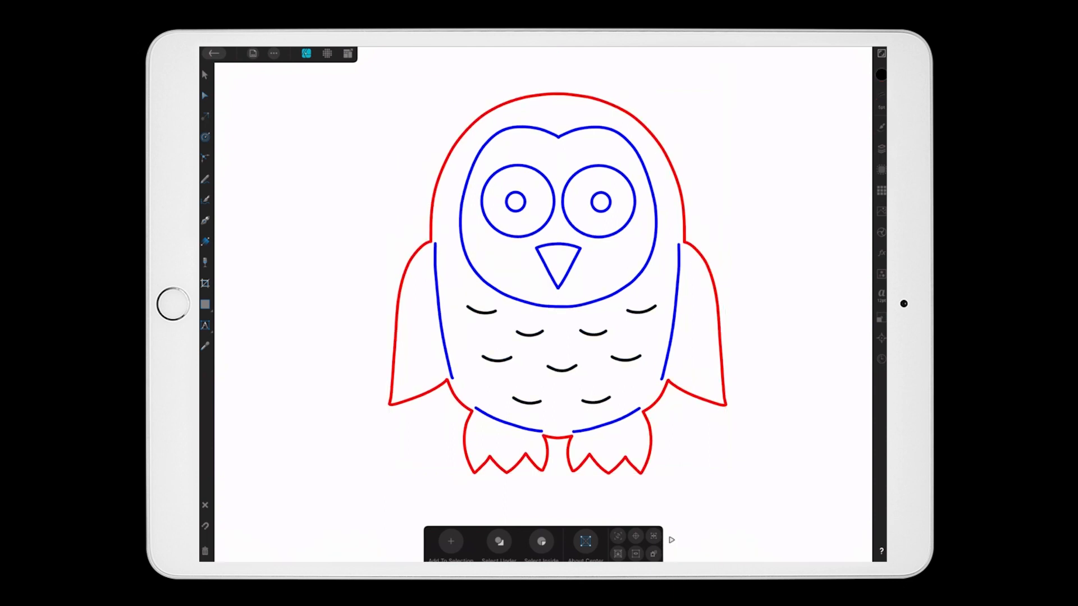
Select all owl strokes and apply Expand Stroke to make them filled outline shapes.
left_click(882, 149)
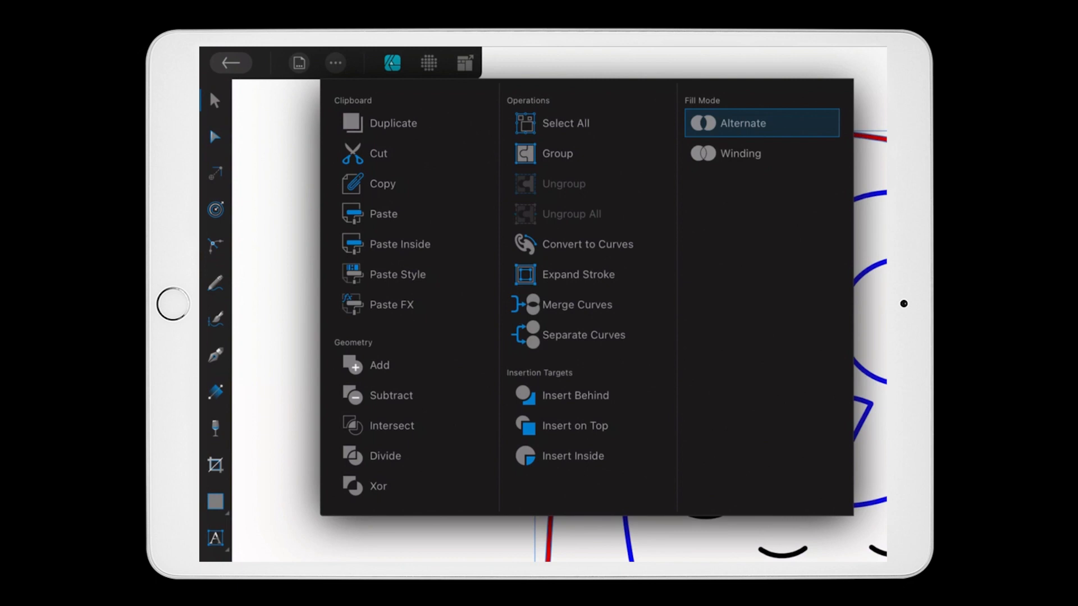
left_click(565, 124)
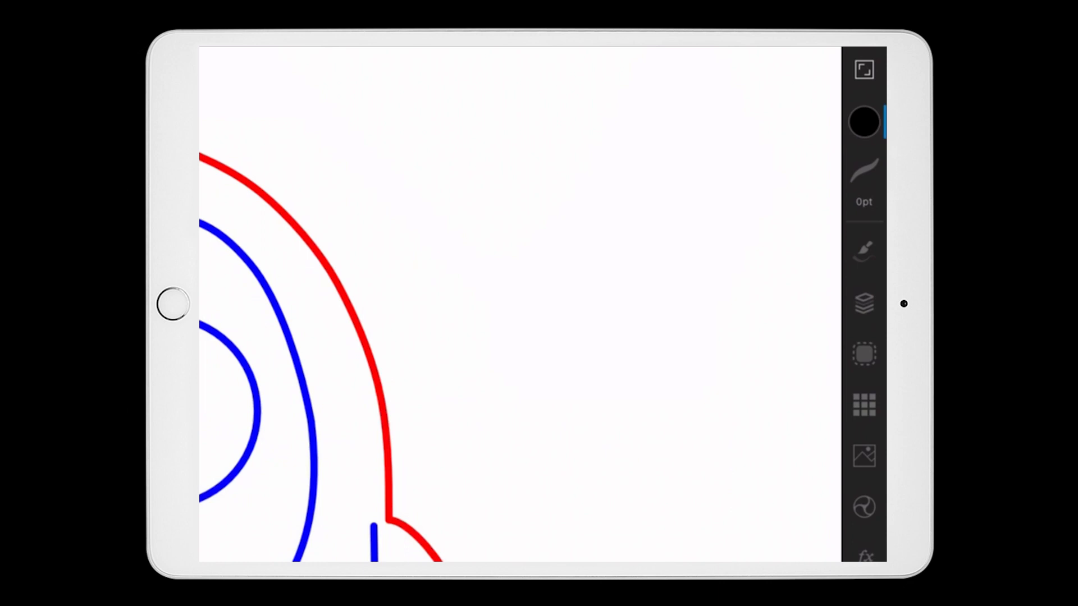
Remove the shapes' fill so every owl line shows as a thin hollow double outline.
left_click(864, 122)
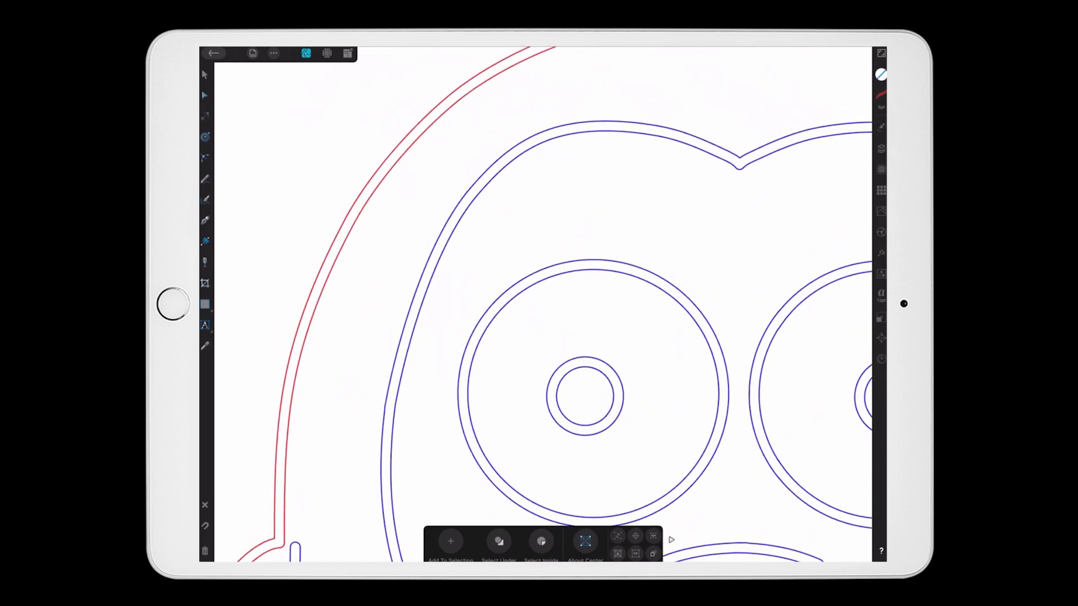
Apply Separate Curves so each feather mark and line becomes its own shape.
scroll("down", 3)
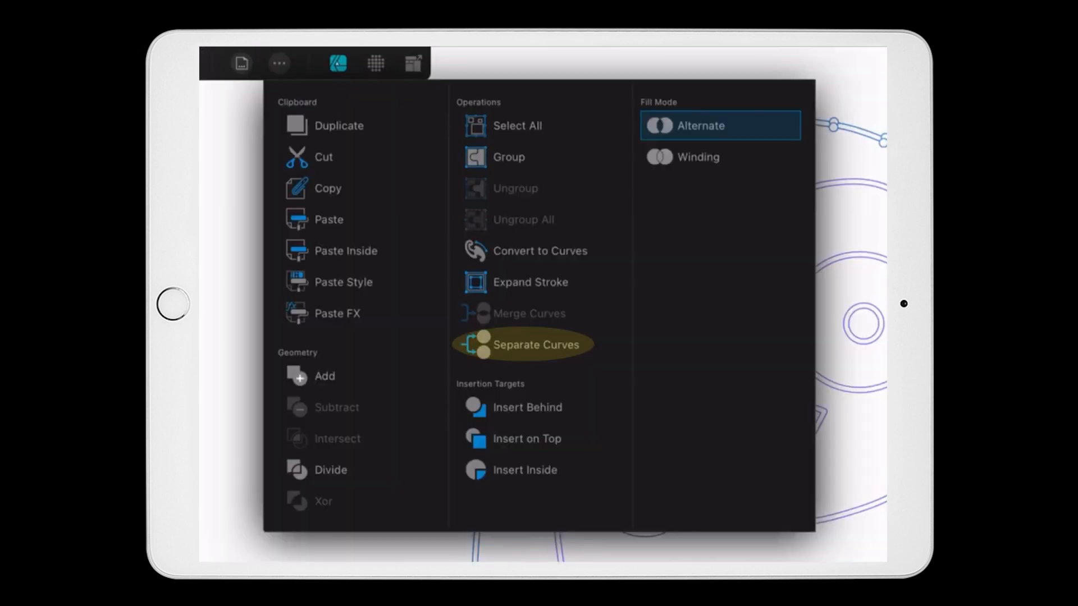
left_click(544, 345)
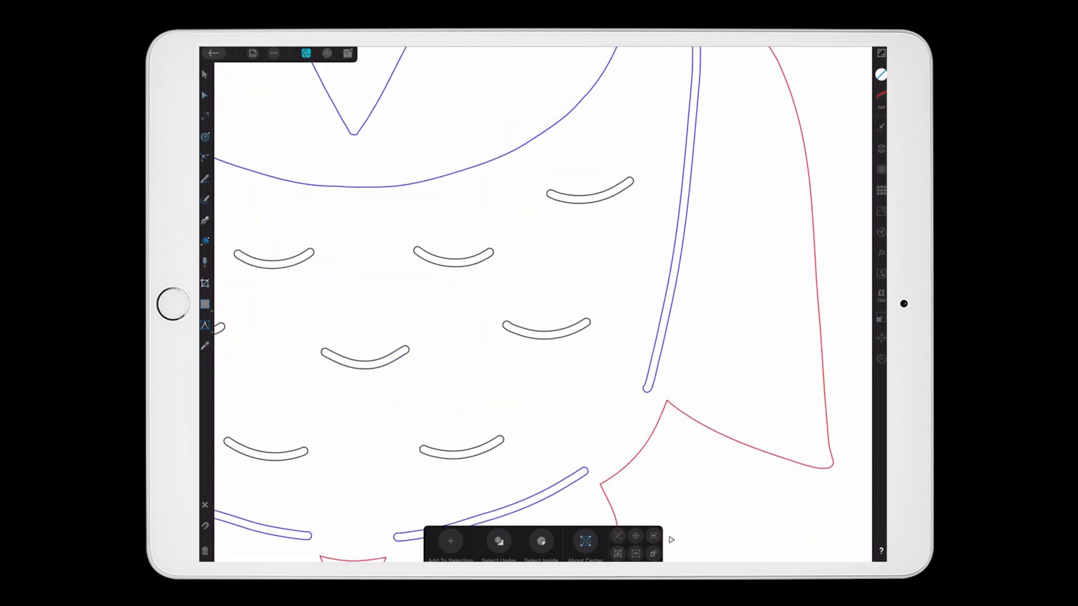
Cut the selected owl pieces to the clipboard.
scroll("down", 3)
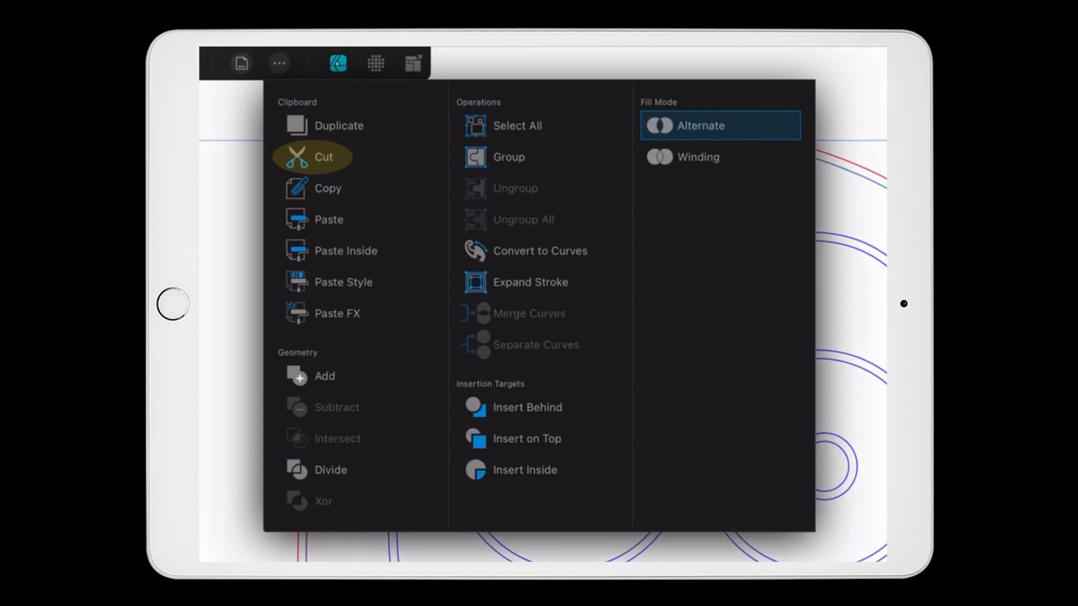
left_click(311, 157)
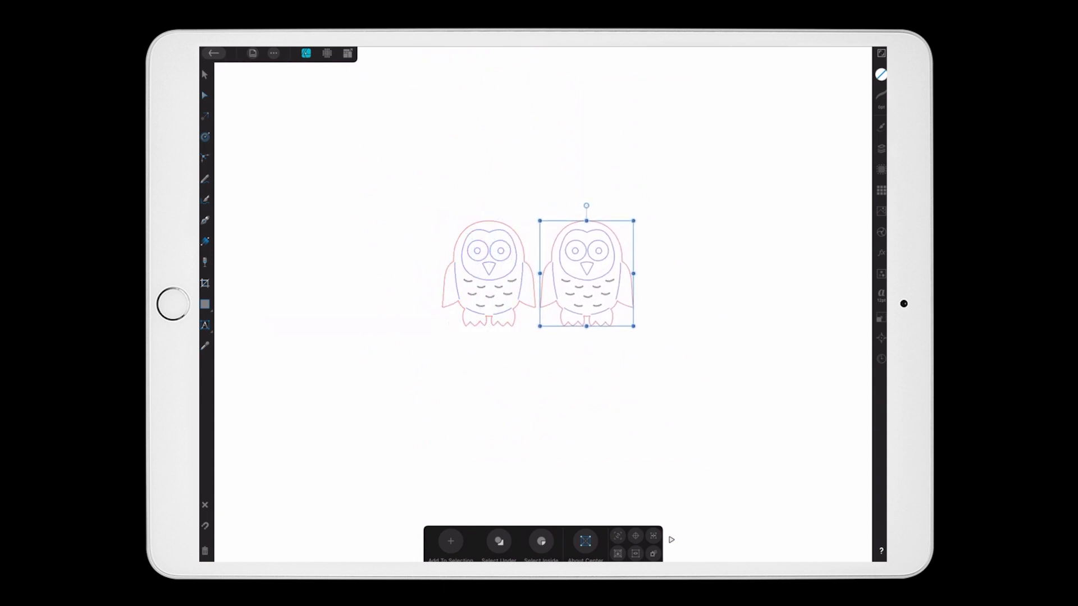
Bring up the document menu with export and save options over the two owls.
left_click(252, 54)
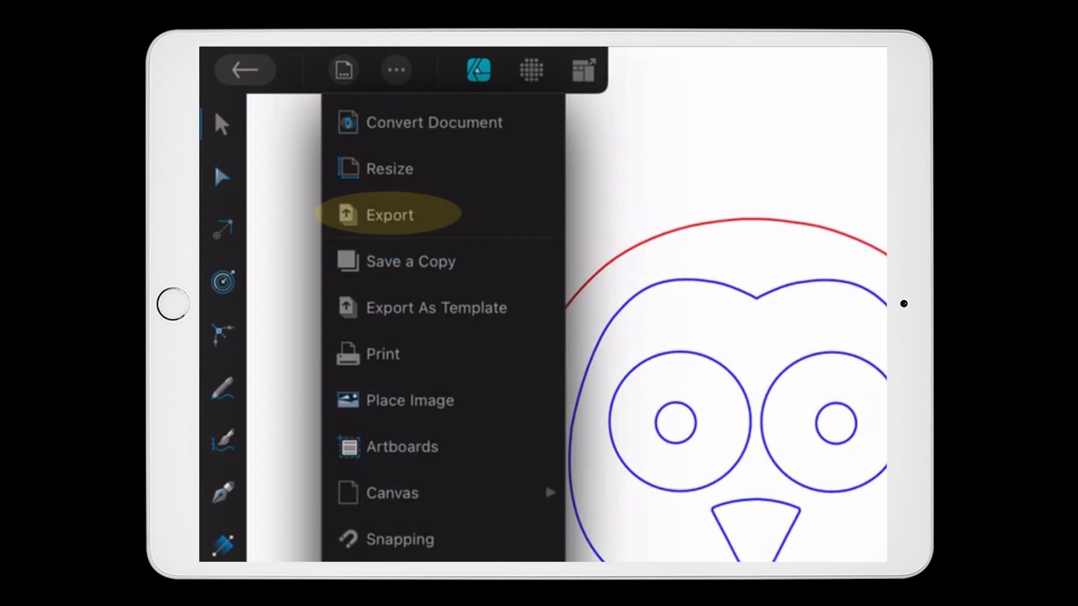
Export the design as an SVG file named OwlEarring.
left_click(390, 215)
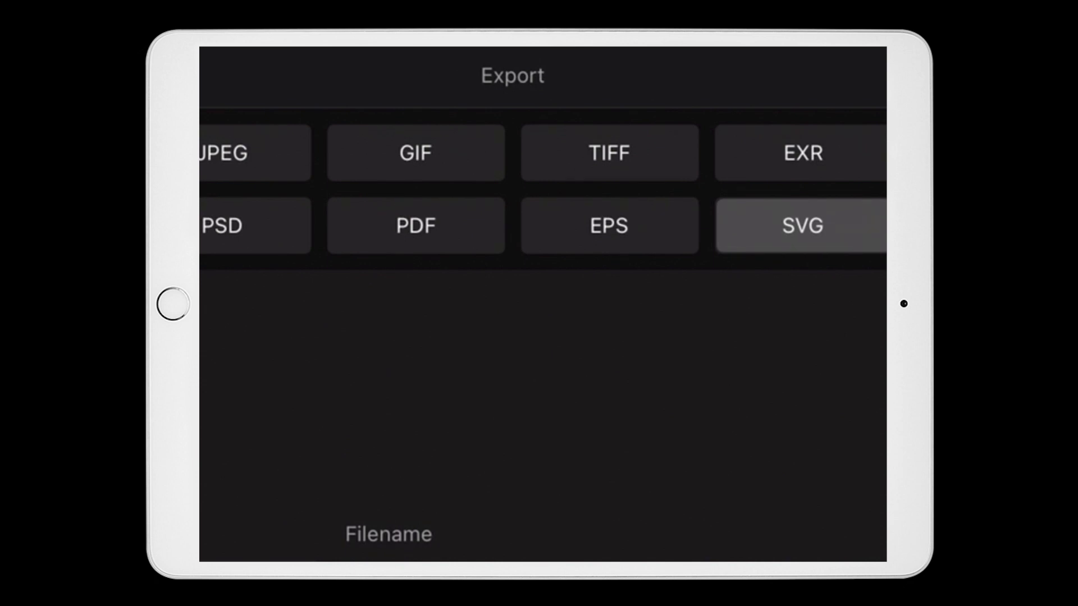
left_click(800, 226)
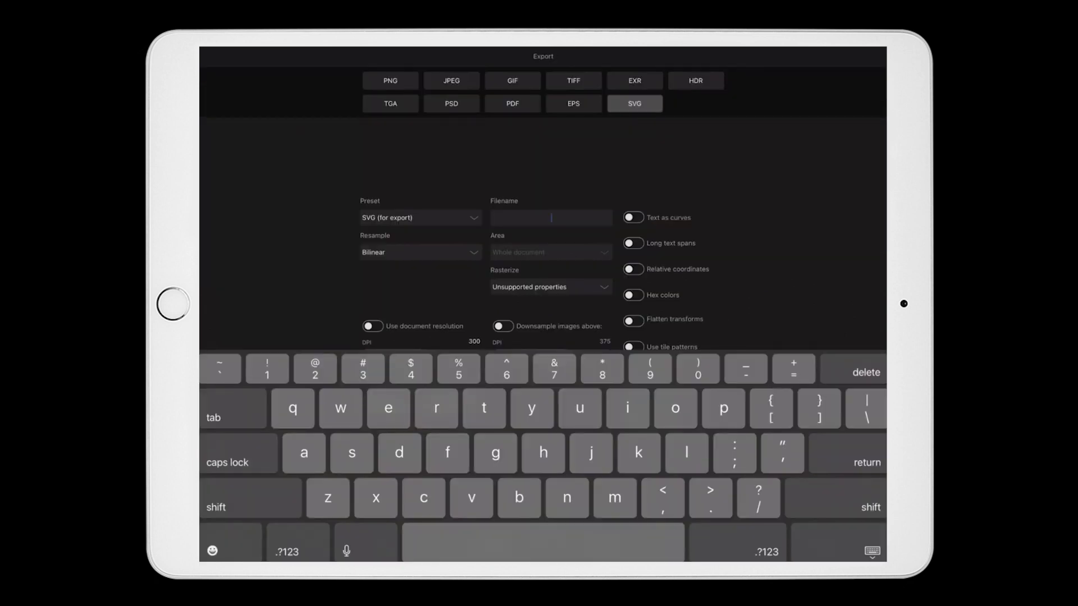
type("OwlEarring")
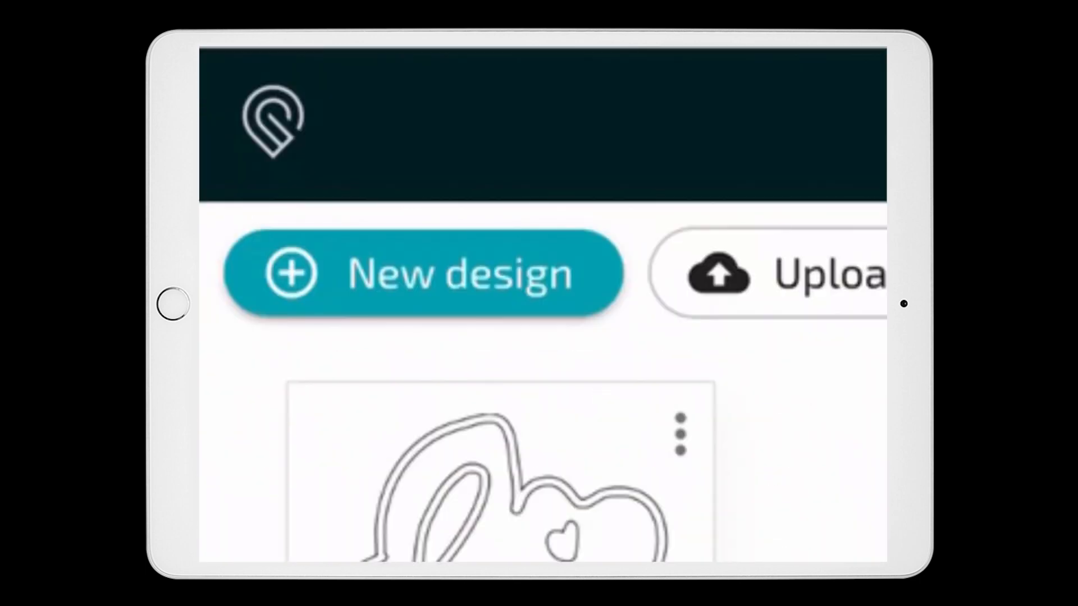
Start a new design on Medium Maple Hardwood and upload OwlEarrings from the iPad's Glowforge Files folder.
left_click(423, 273)
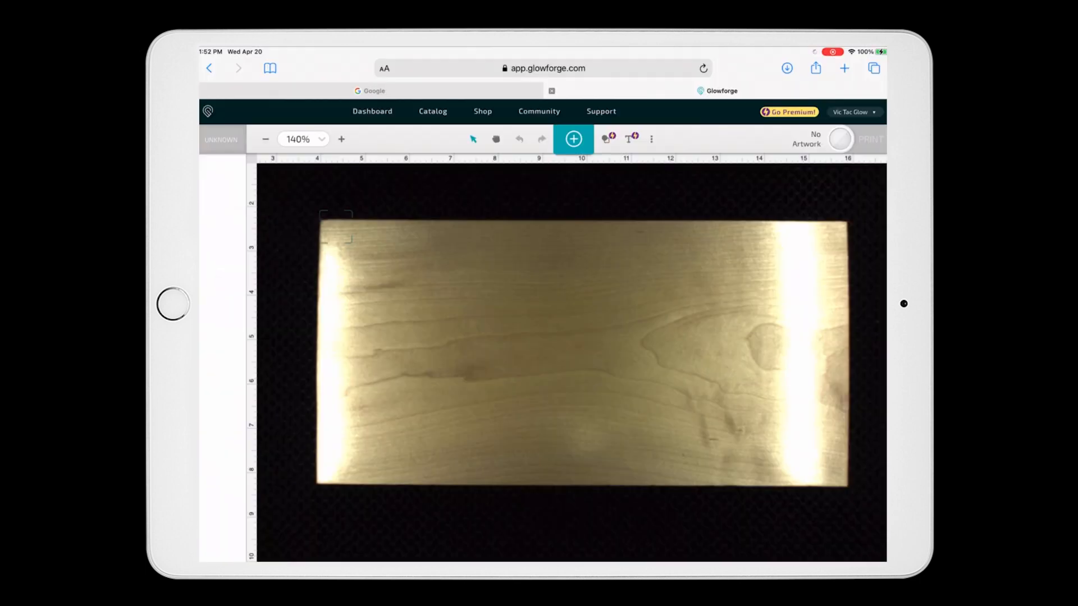
left_click(221, 140)
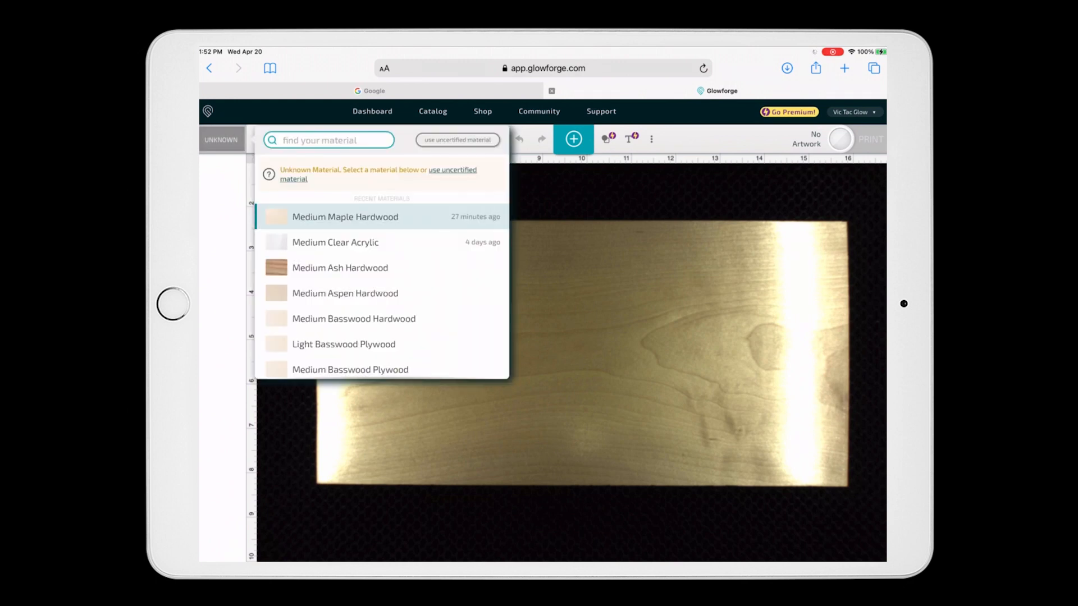
left_click(572, 139)
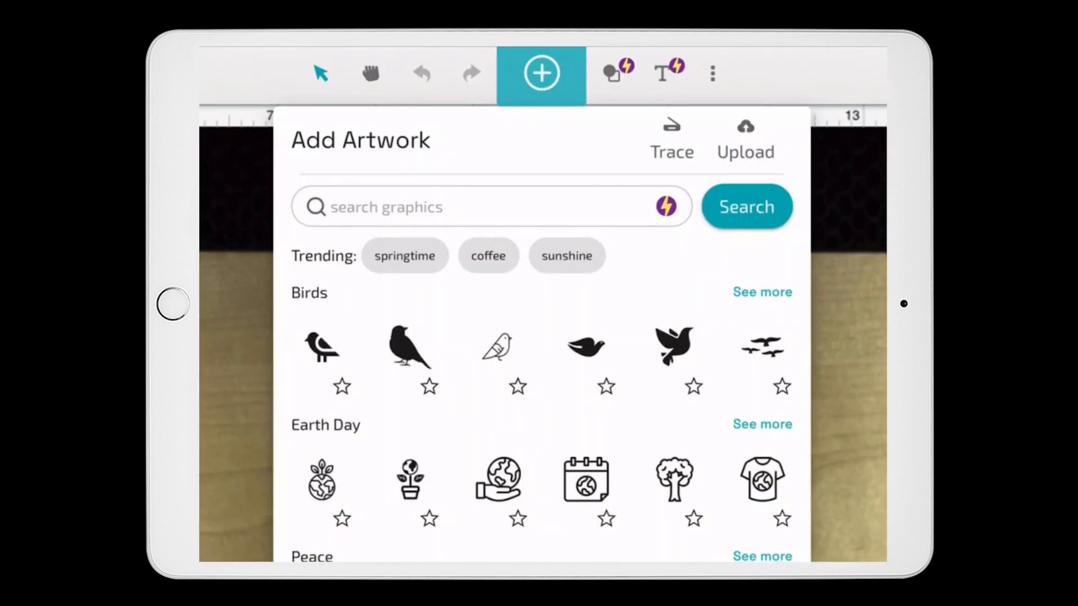
left_click(746, 137)
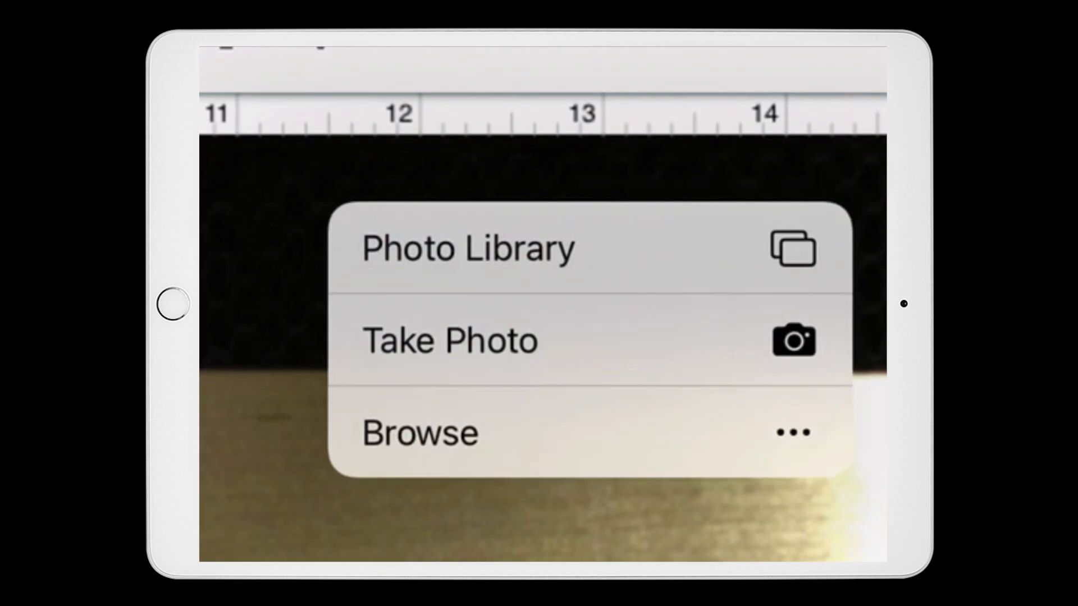
left_click(420, 433)
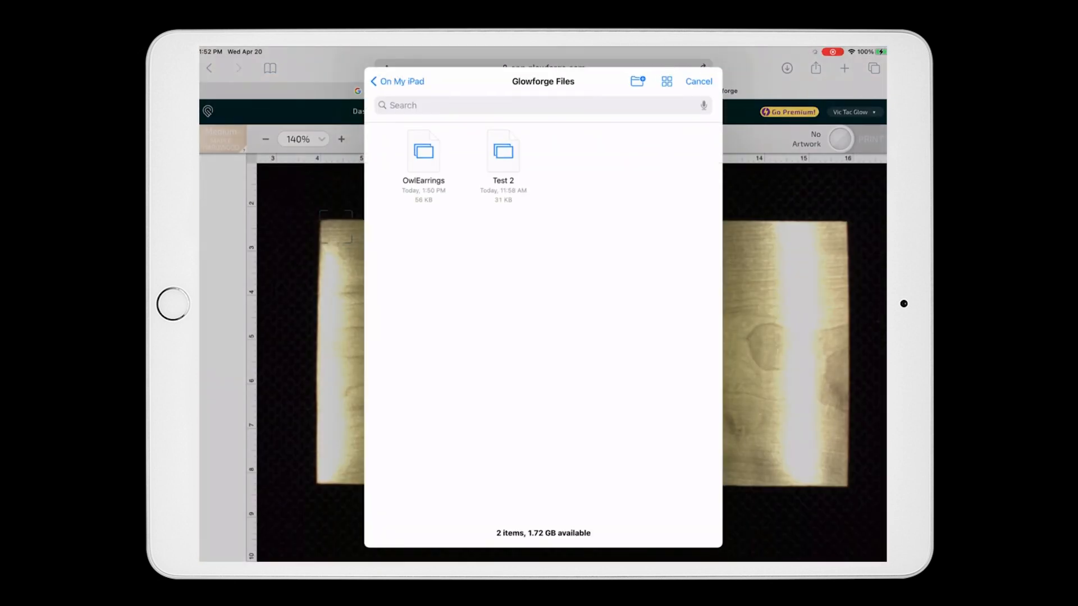
left_click(423, 151)
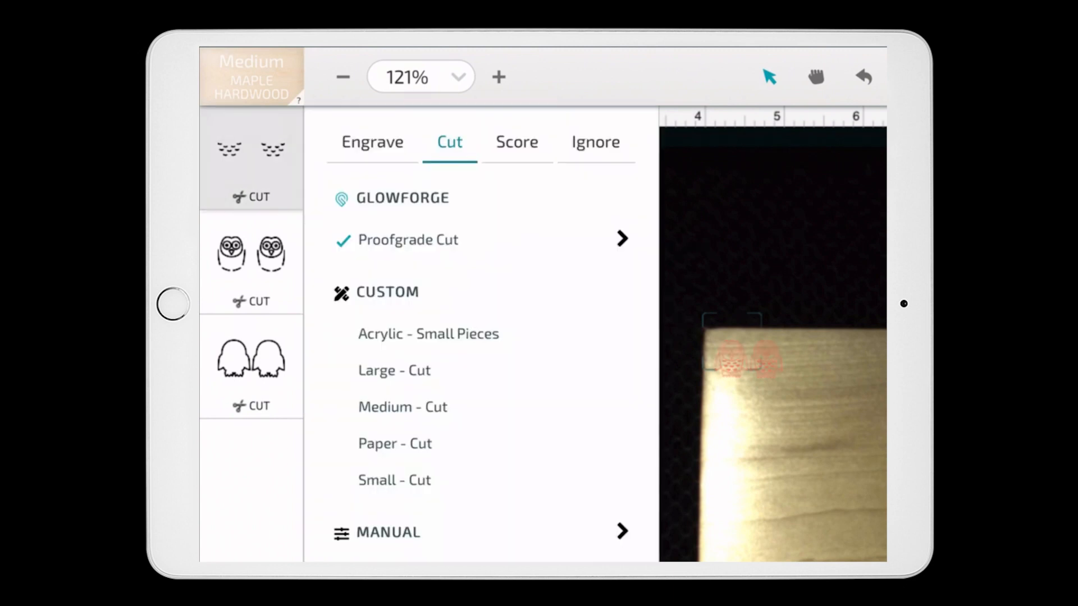
Set the face details to engrave, the inner owl lines to score, and the outlines to Small - Cut.
left_click(372, 143)
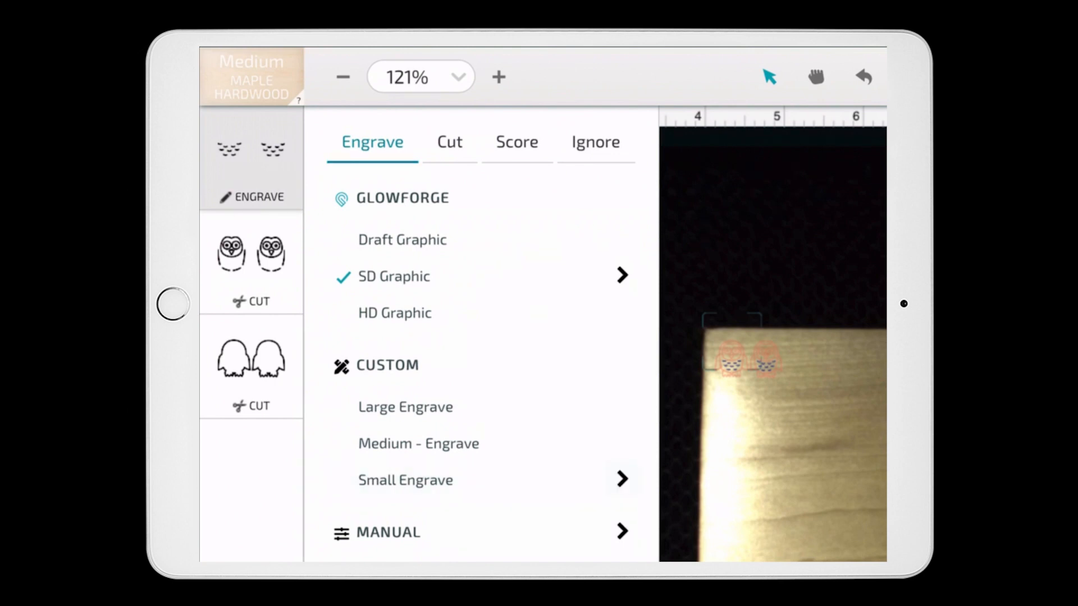
left_click(621, 479)
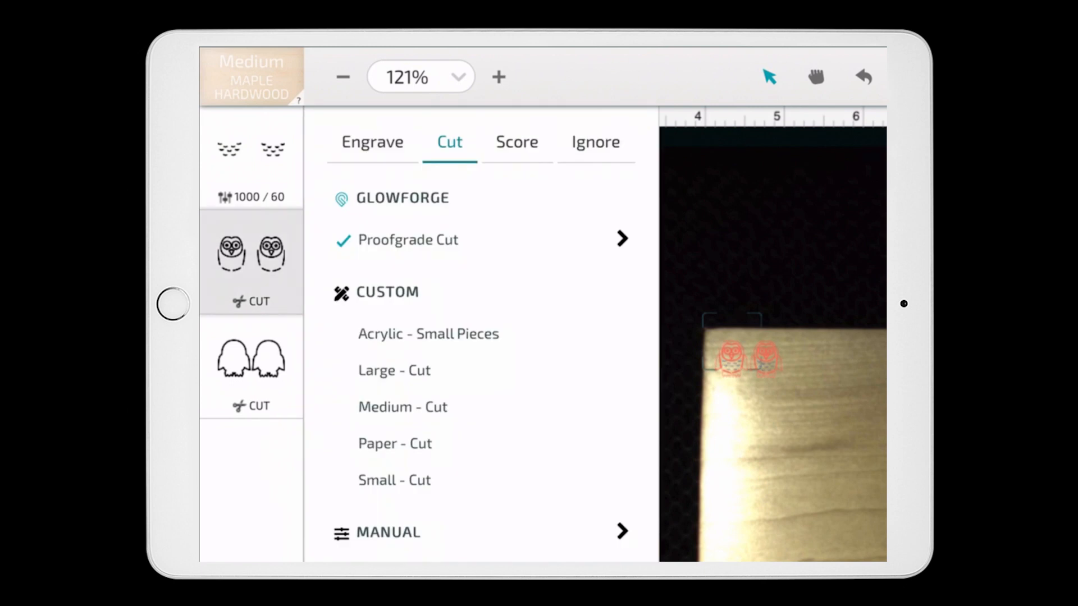
left_click(517, 143)
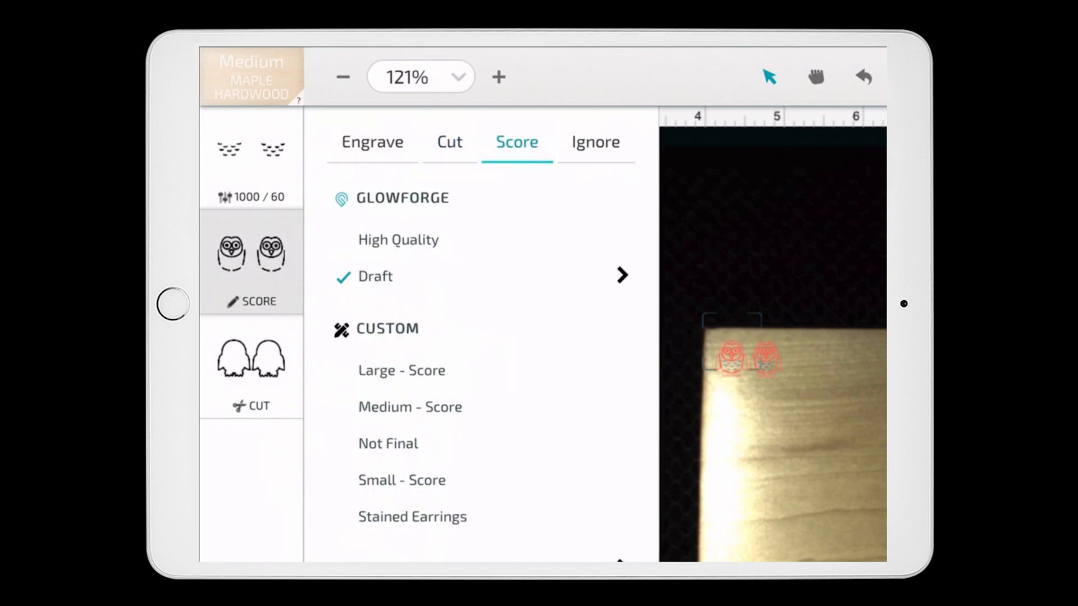
left_click(402, 479)
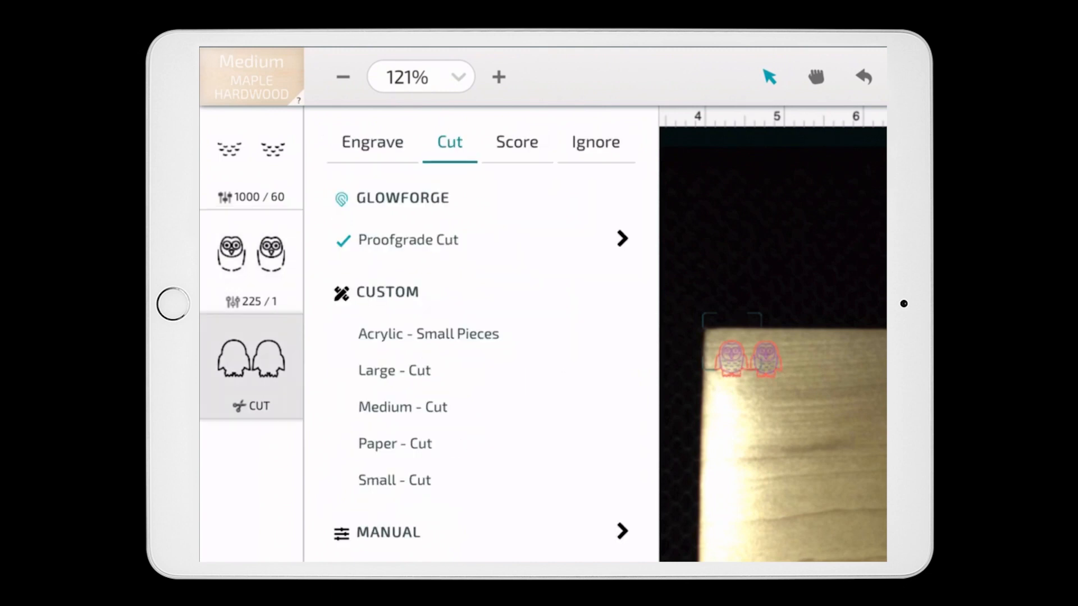
left_click(394, 480)
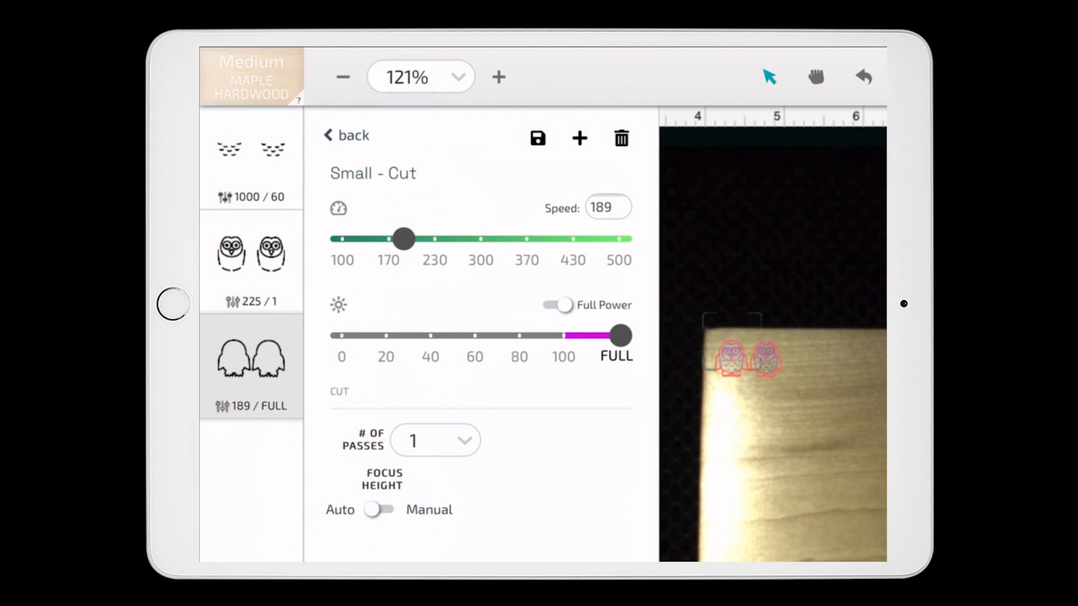
Send the owl earrings to print, leaving the app awaiting the Glowforge button press.
left_click(345, 135)
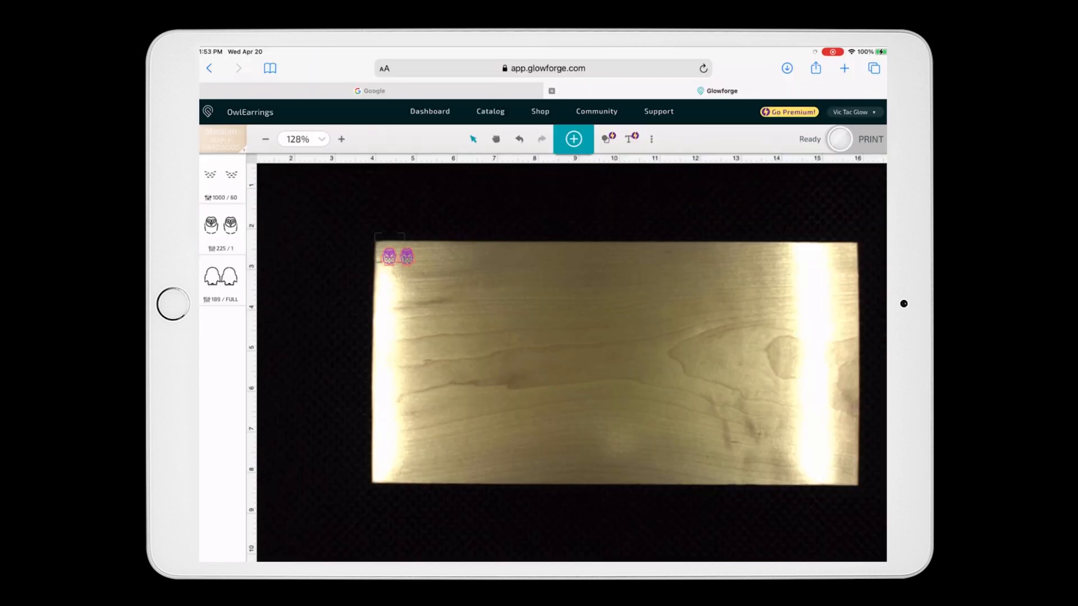
left_click(870, 139)
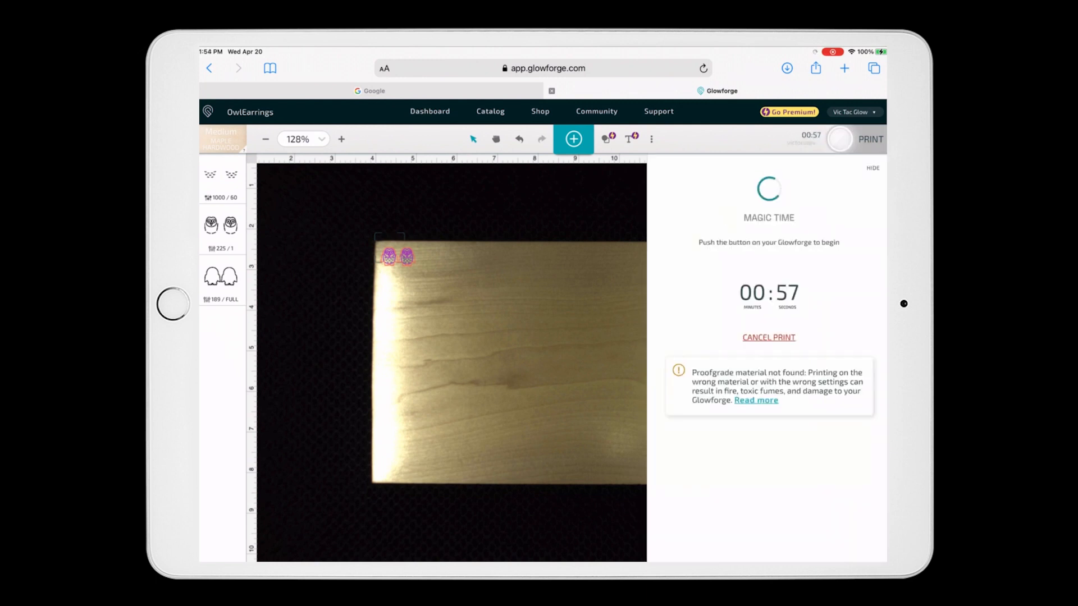